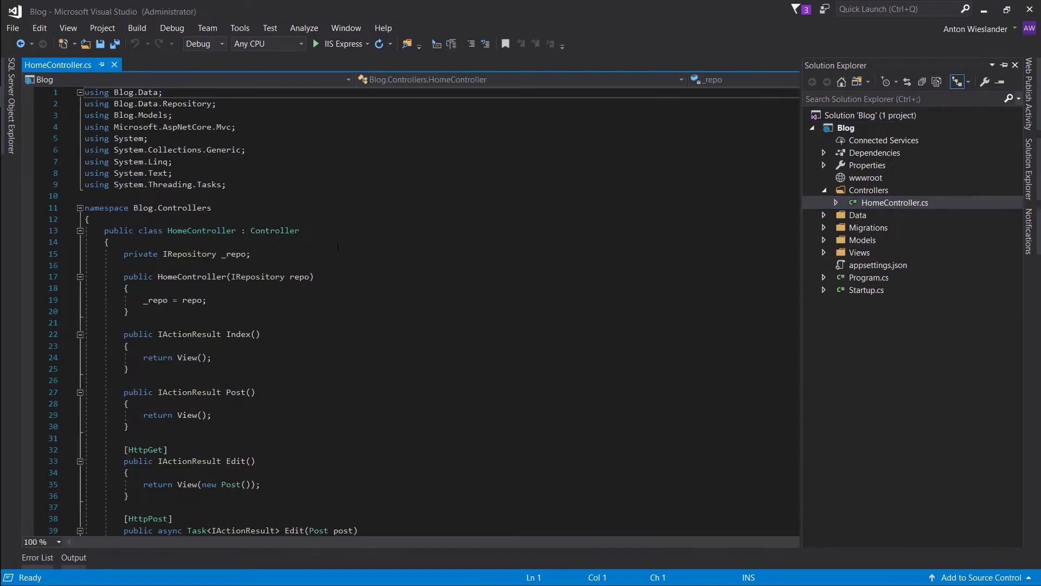
Fetch all posts from the repository into a posts variable with _repo.GetAllPosts()
text(var posts = _repo.GetAllPosts();)
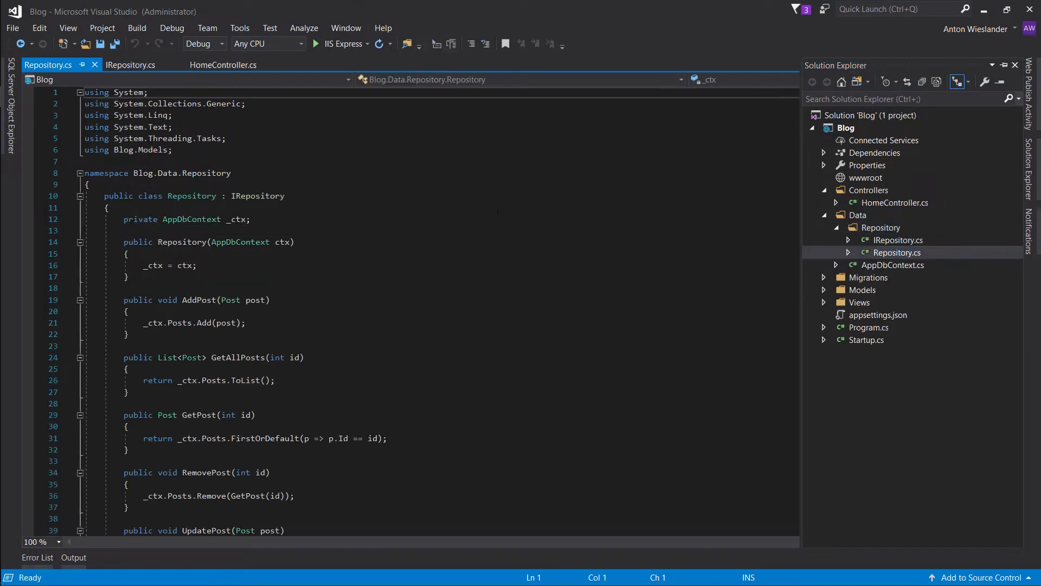
In HomeController's Index, retrieve every post via _repo.GetAllPosts() for the view
click(222, 64)
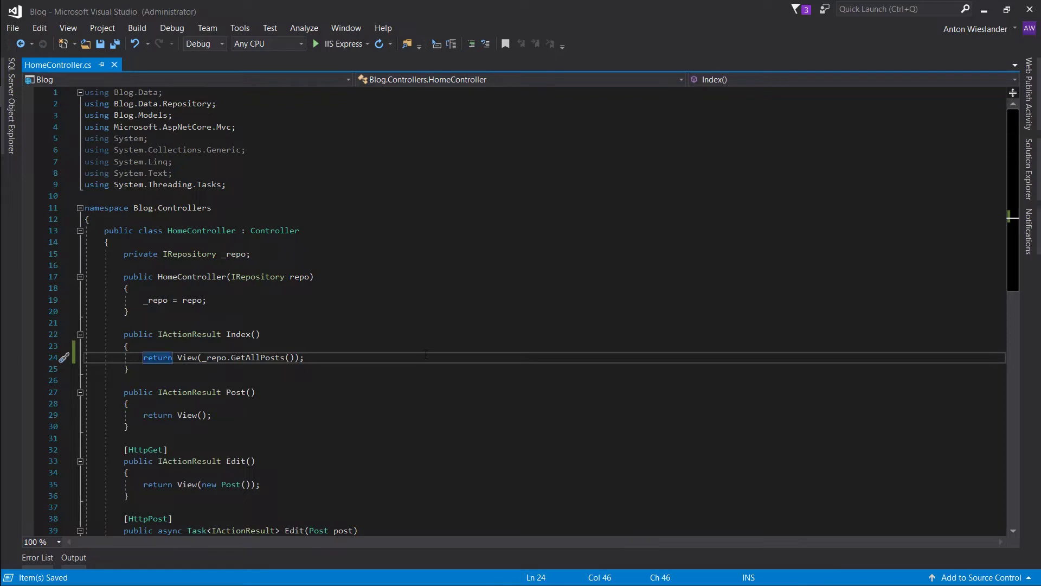
text(var posts = _repo.GetAllPosts();)
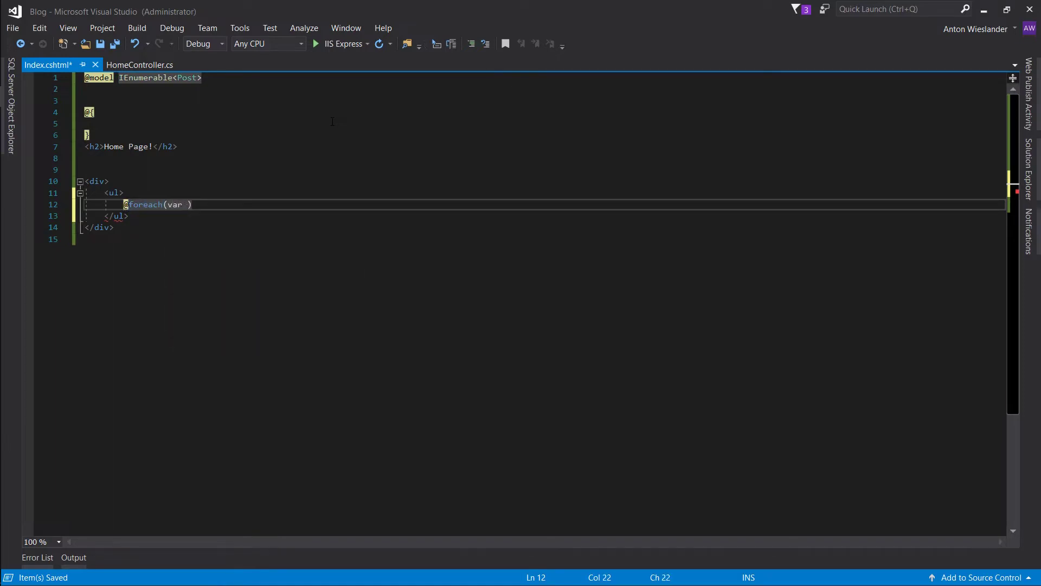
Loop 'post in Model' inside Index.cshtml's list and run the Blog app to see the posts
text(post in Model))
text(@)
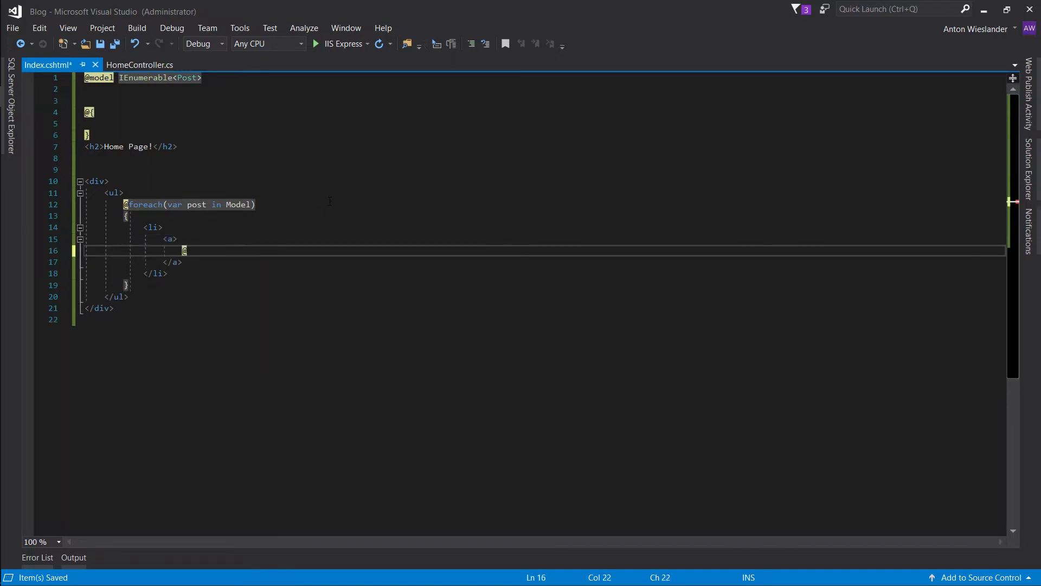
click(317, 43)
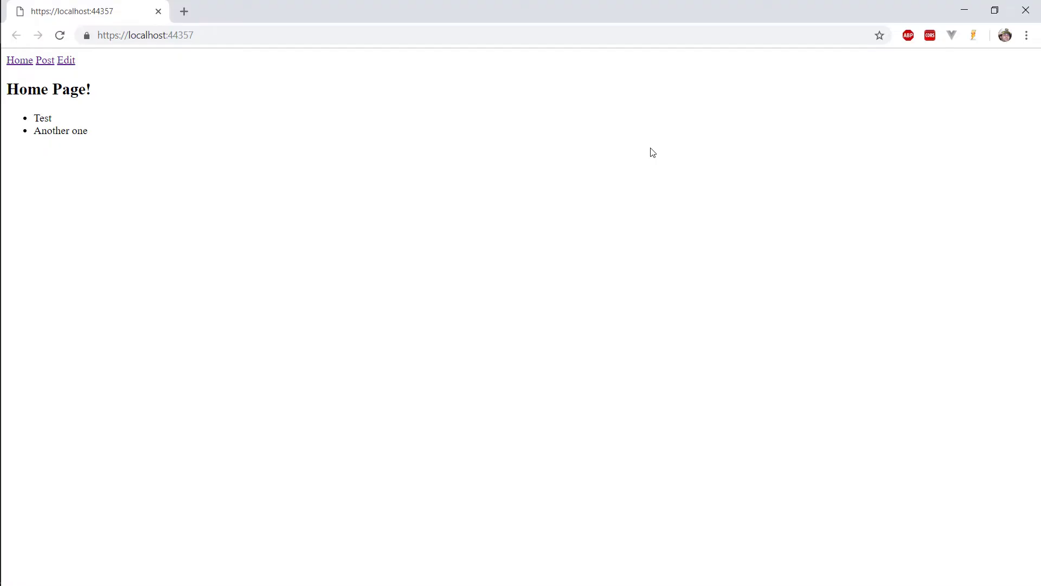
mouse_move(131, 153)
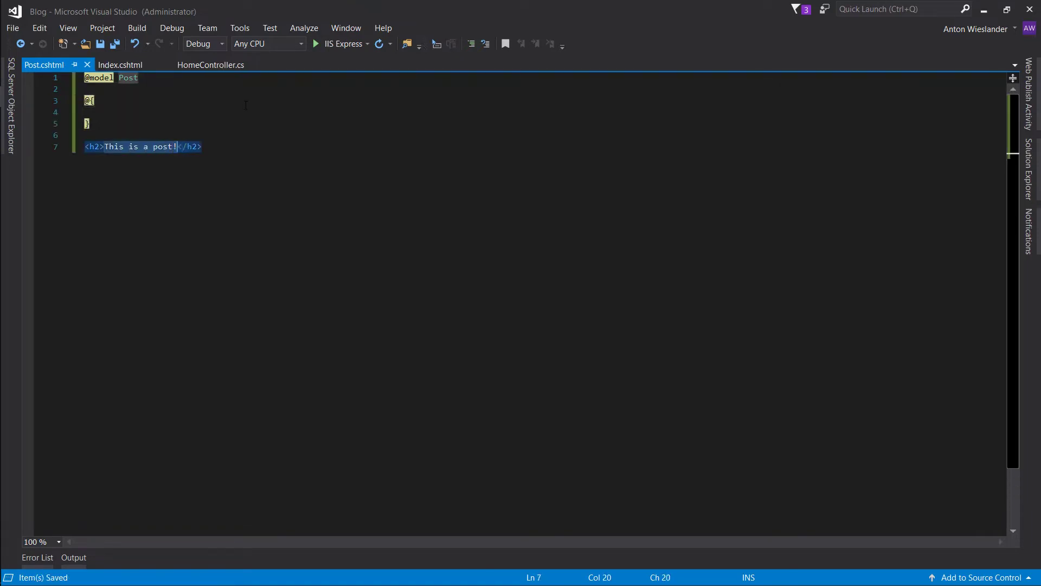
text(@Model.T)
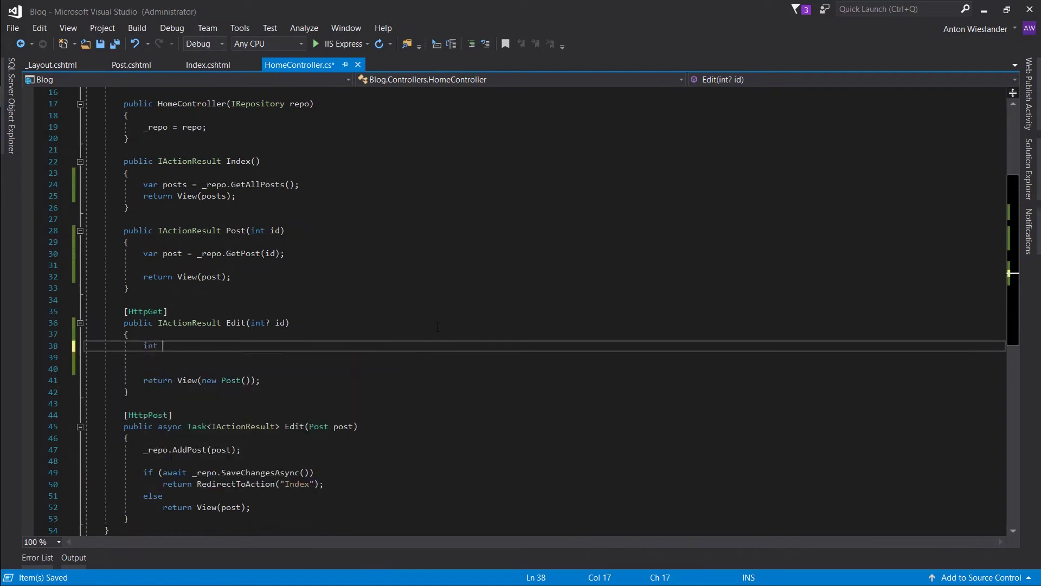
Add the 'if (id == null)' check to Edit so a new Post is returned without an id
text(f(id == null))
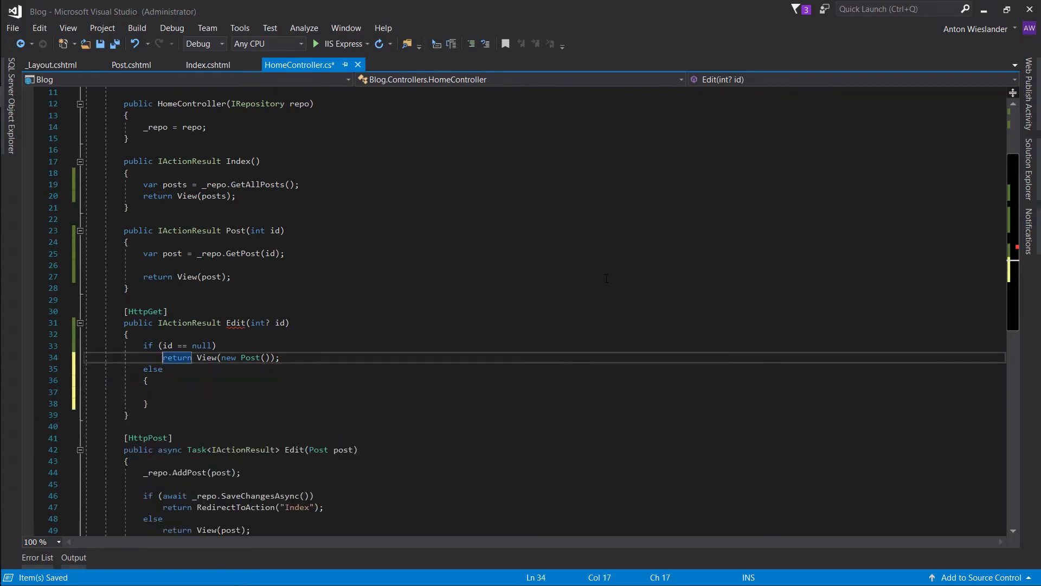
click(316, 43)
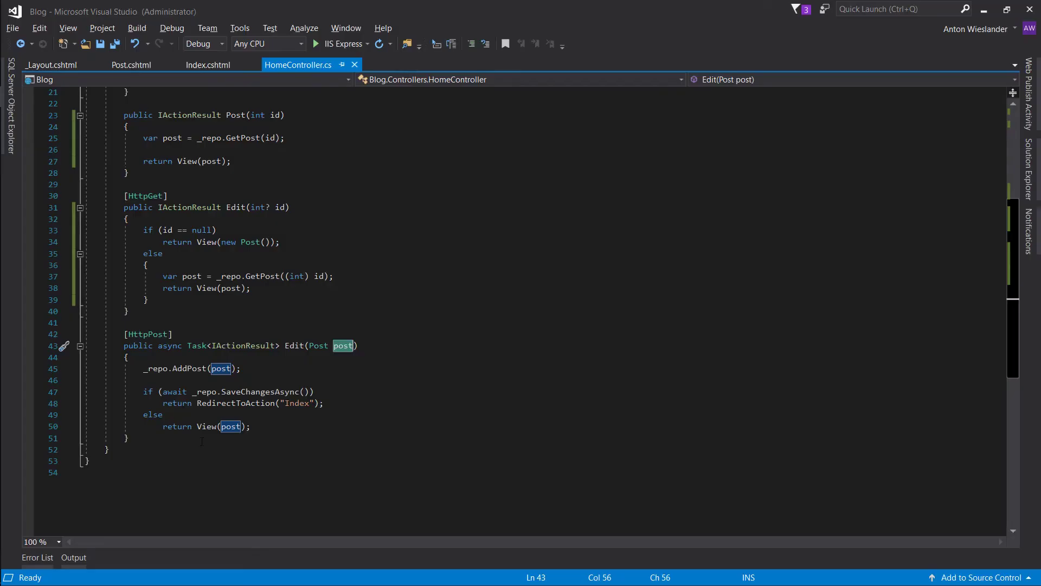
Return the fetched post in Edit's else branch and move to Edit.cshtml for the Id input
click(239, 369)
text(<input asp-for />)
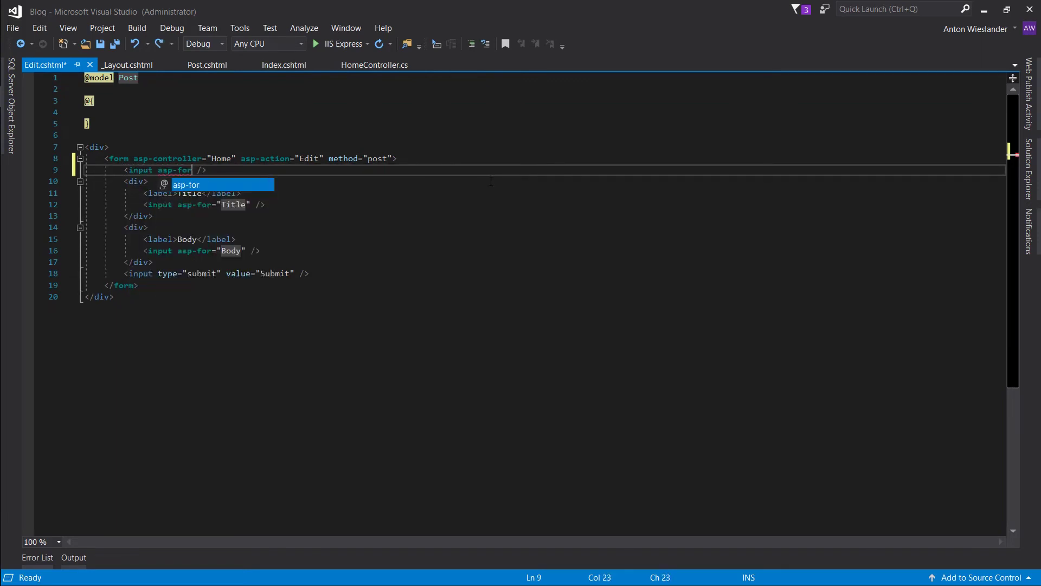
click(372, 64)
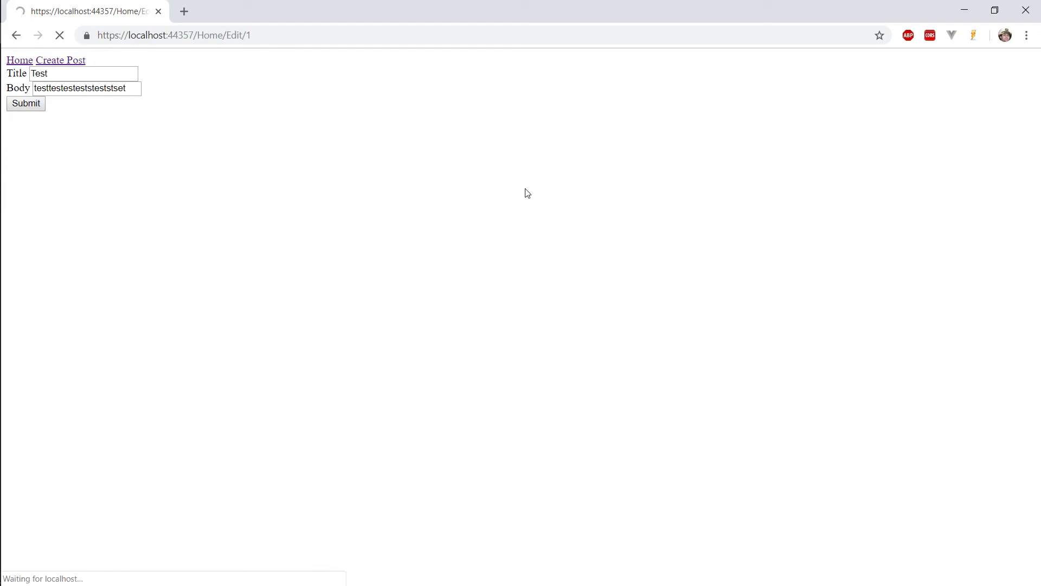
Load localhost/Home/Edit/1 to confirm Title 'Test' and Body are prefilled
click(24, 104)
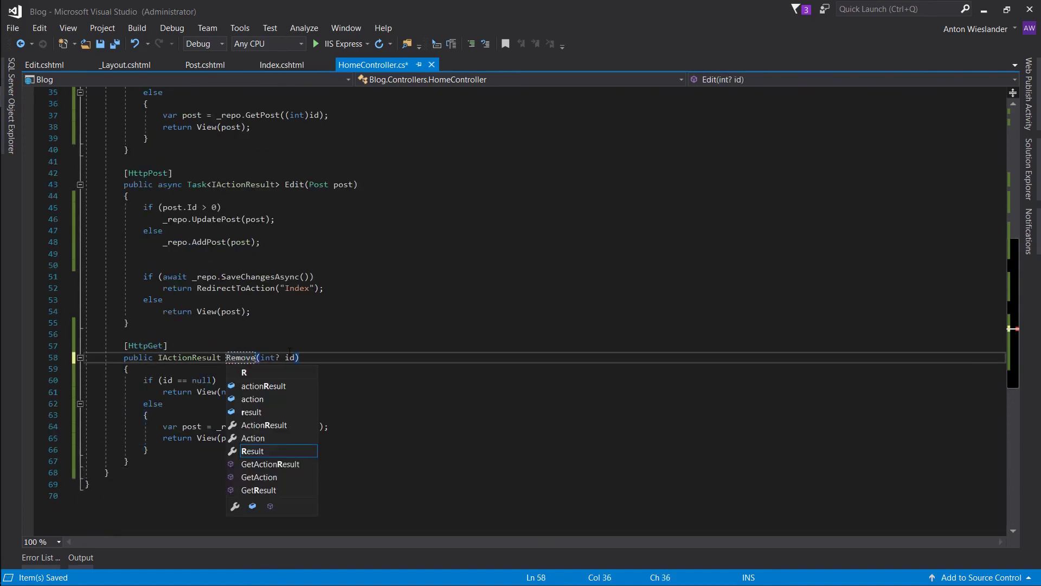
Duplicate the GET Edit action in HomeController as the basis for Remove(int? id)
click(282, 64)
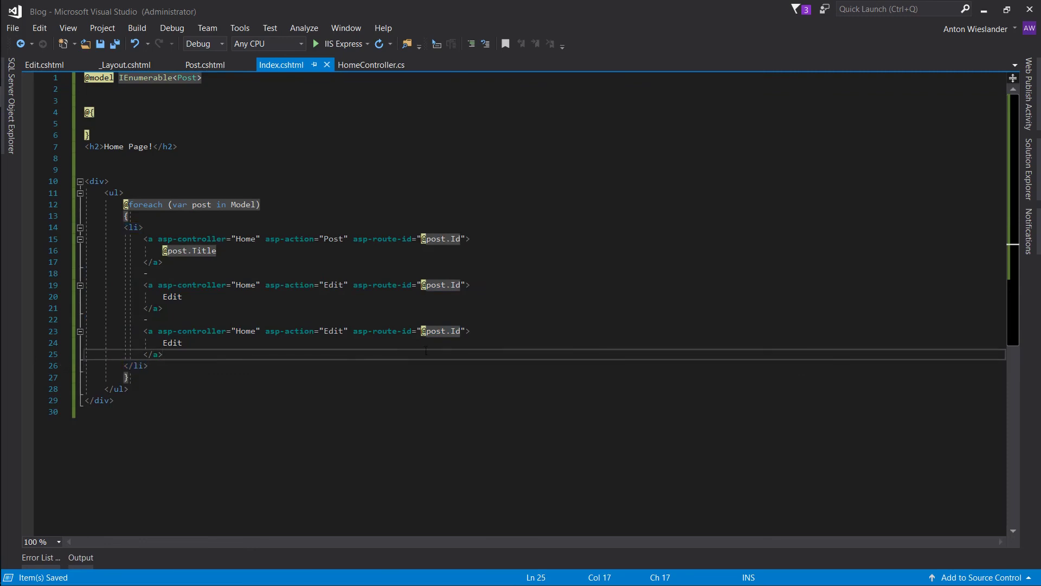
Make Remove async: RemovePost(id), SaveChangesAsync, then redirect to Index
click(372, 64)
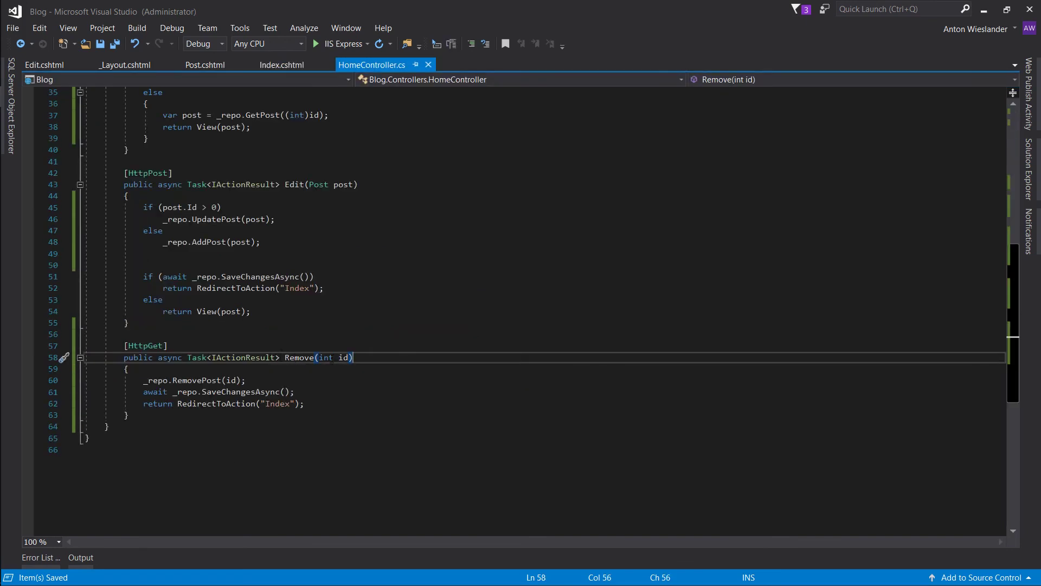